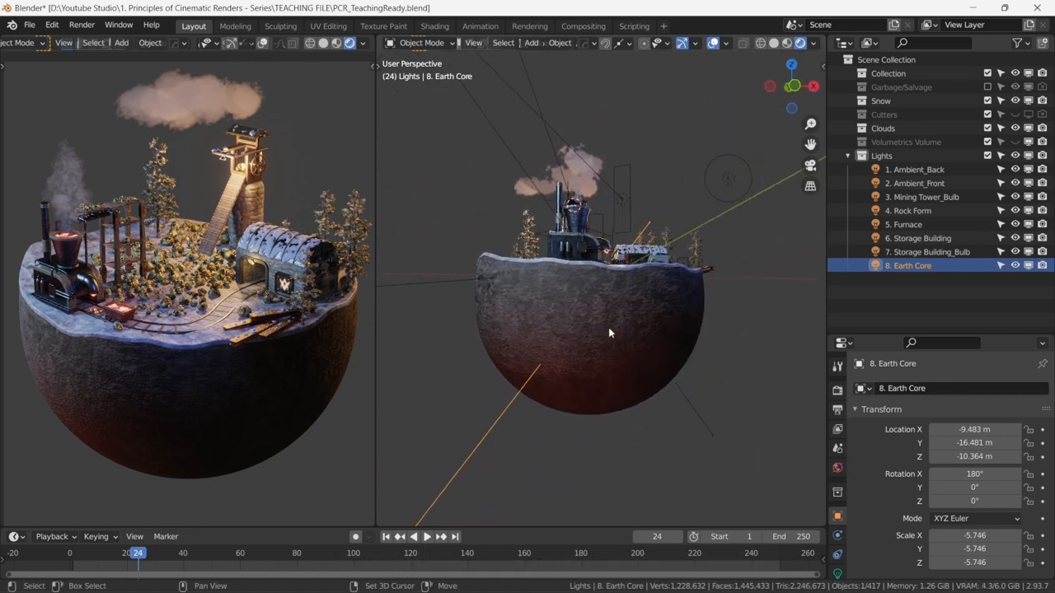
- Open the Gobo Demonstration.blend polar bear scene in place of the island scene
click(1017, 266)
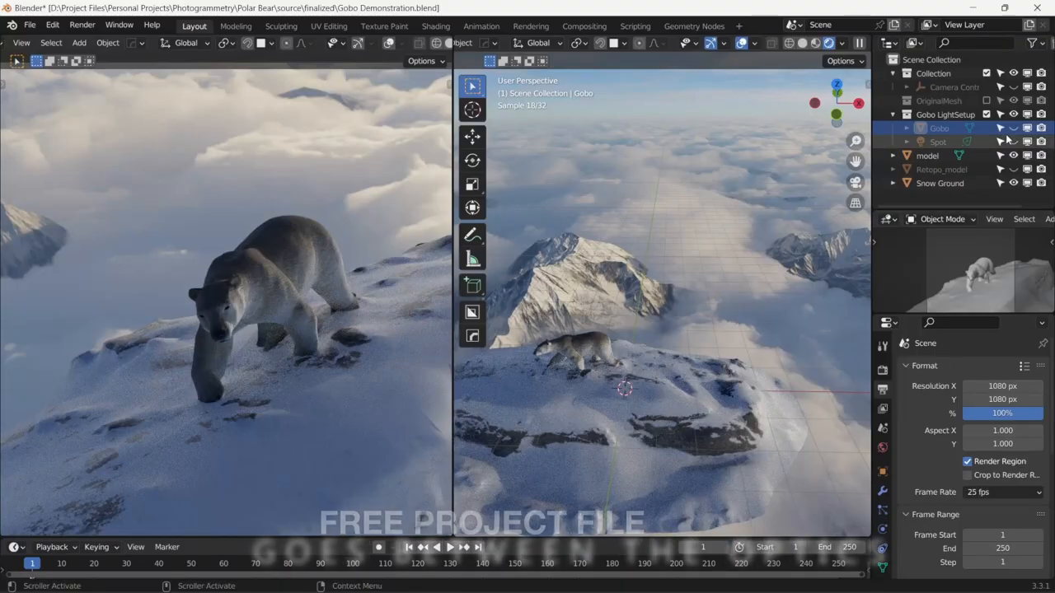
- Make the Gobo plane and Spot light visible in the Gobo LightSetup collection
click(1013, 128)
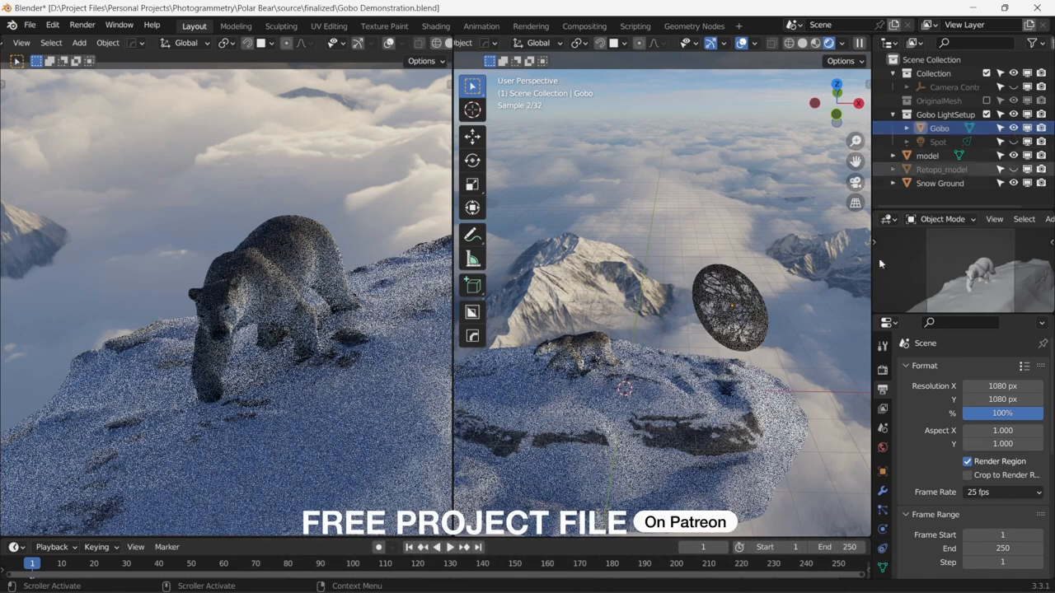
click(728, 306)
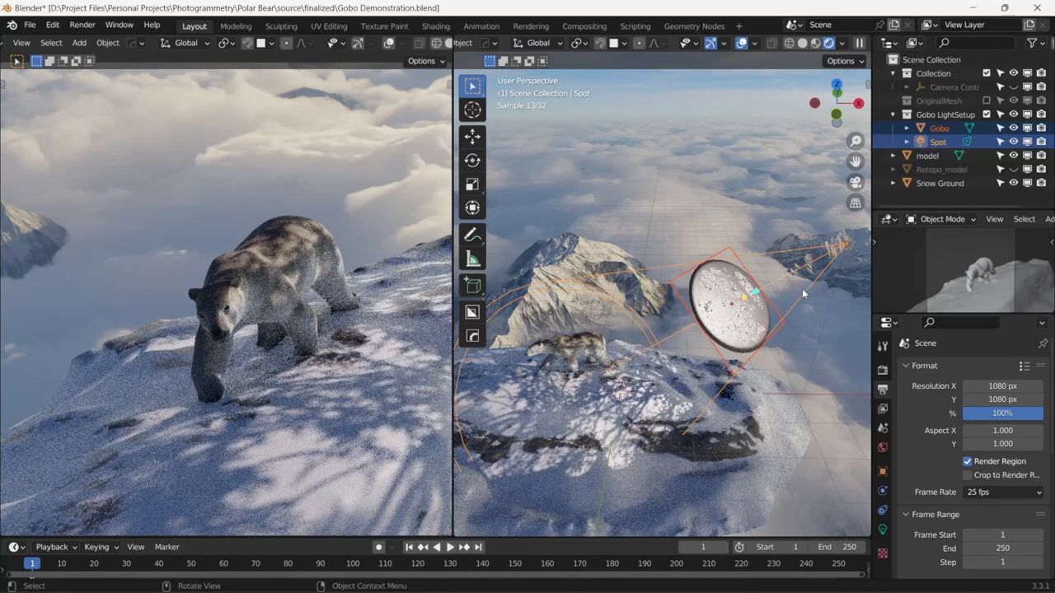
click(988, 114)
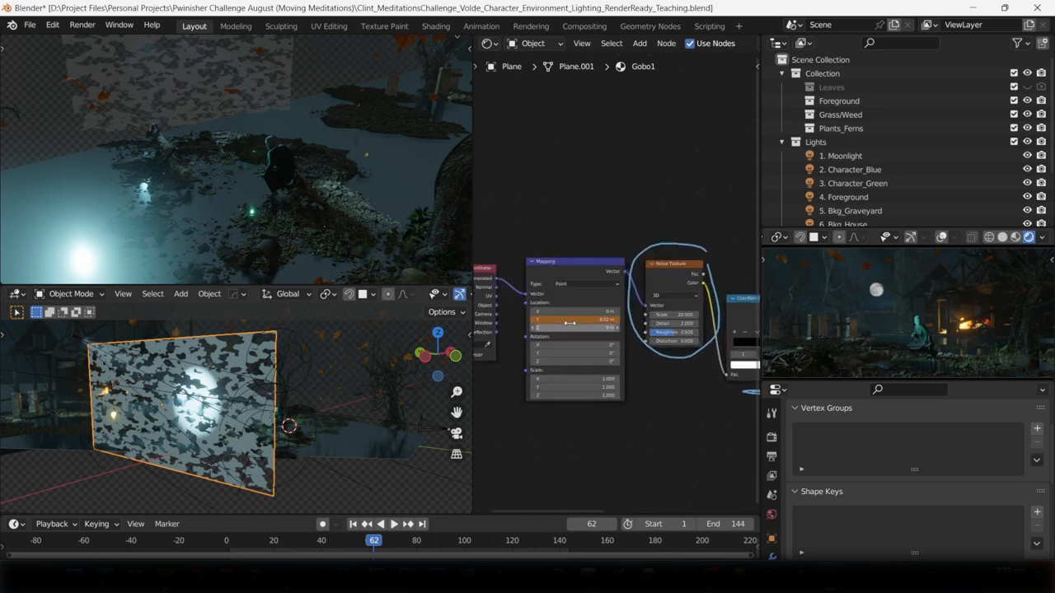
- Drag the Mapping node's Location Y to offset the gobo's Noise Texture
drag(569, 319, 577, 319)
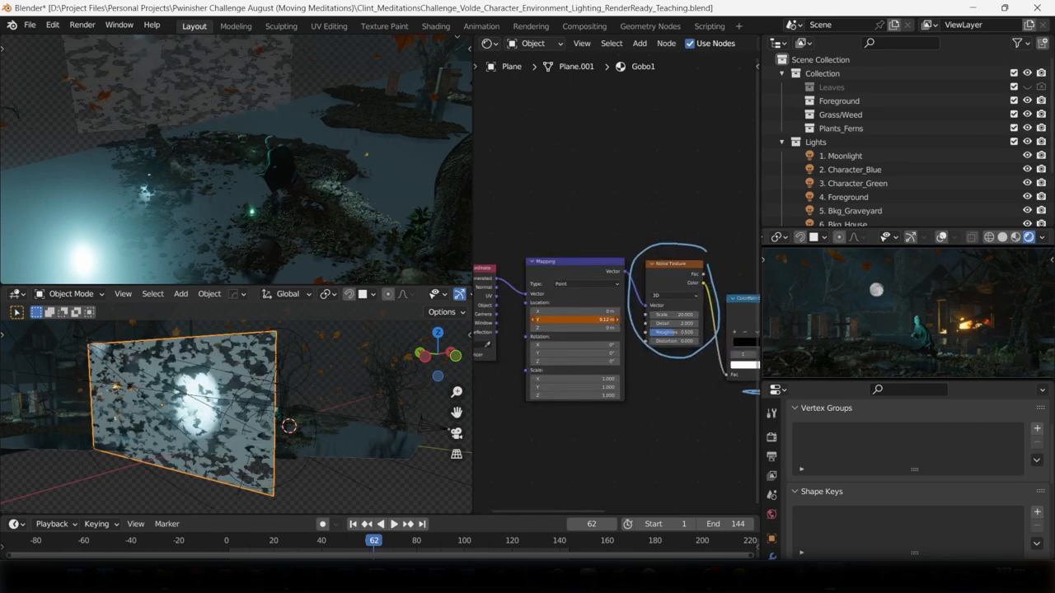